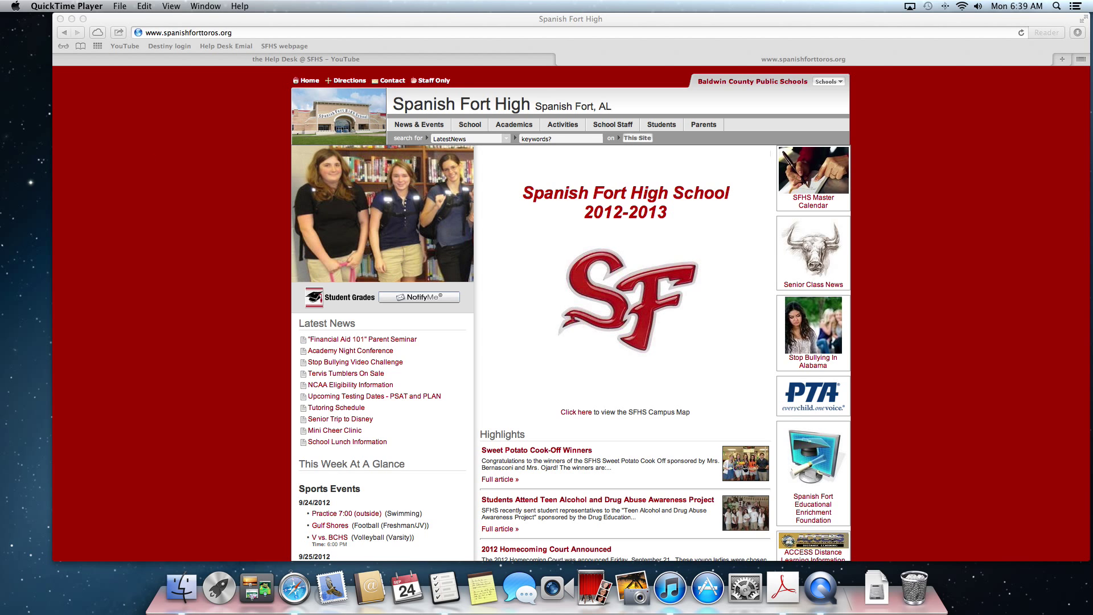
pyautogui.moveTo(147, 161)
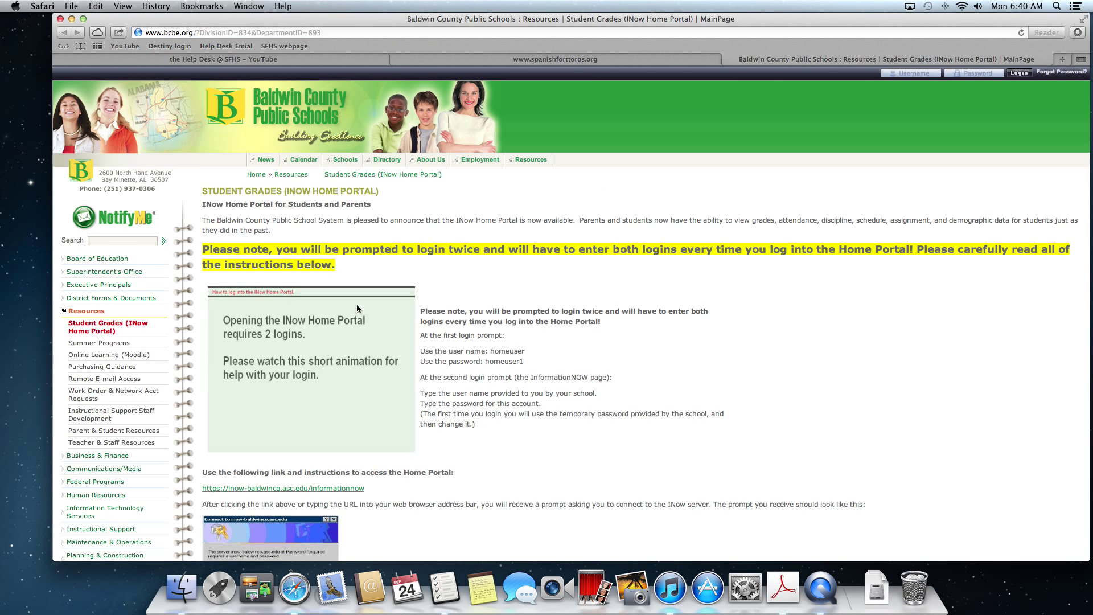
pyautogui.scroll(-3)
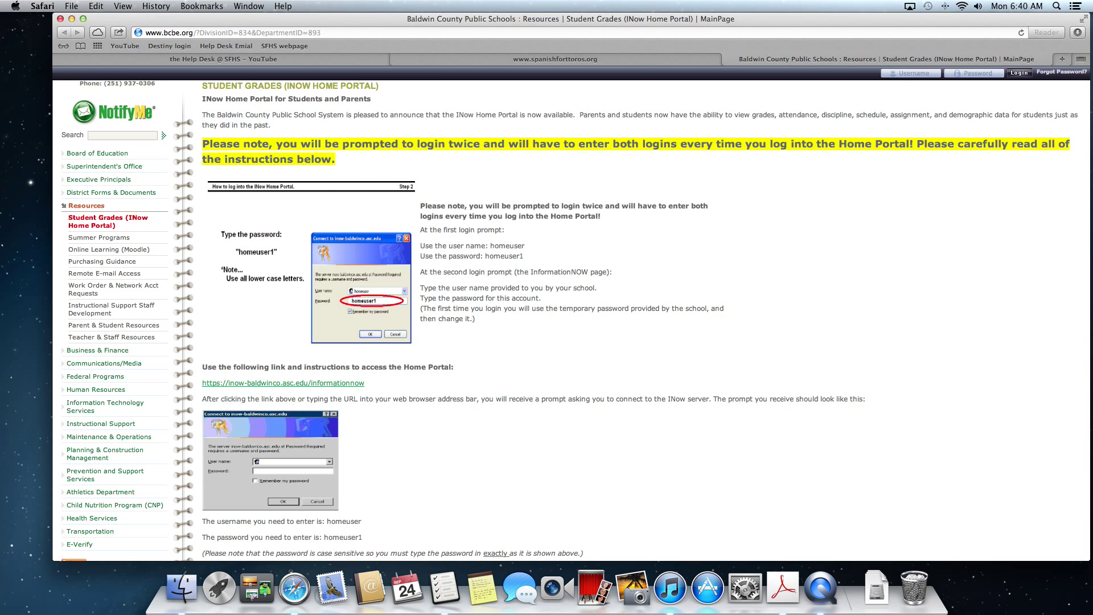
pyautogui.moveTo(512, 256)
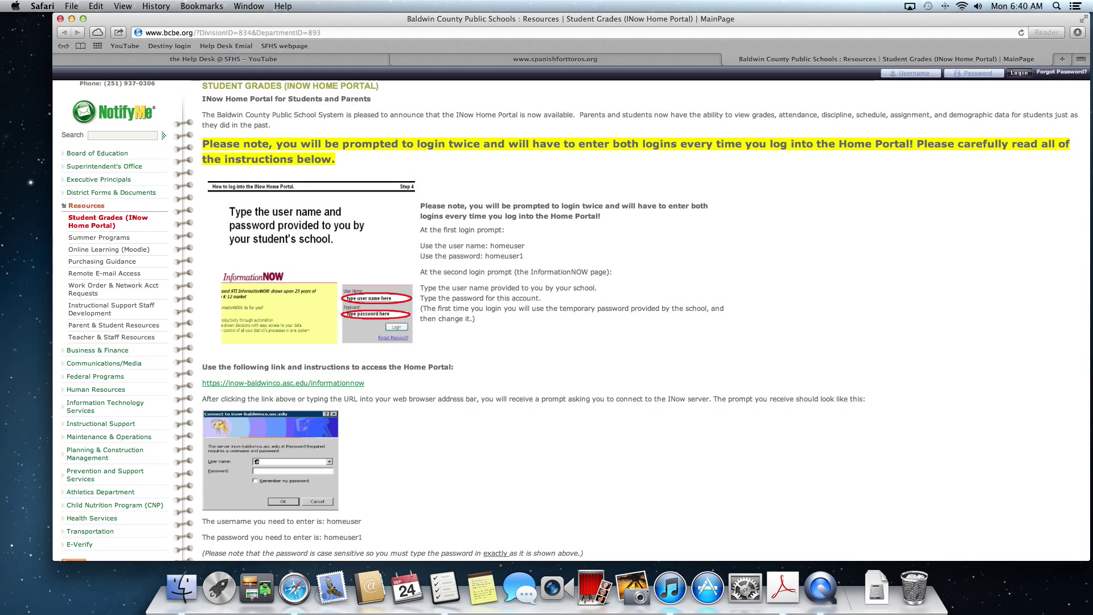
pyautogui.moveTo(512, 263)
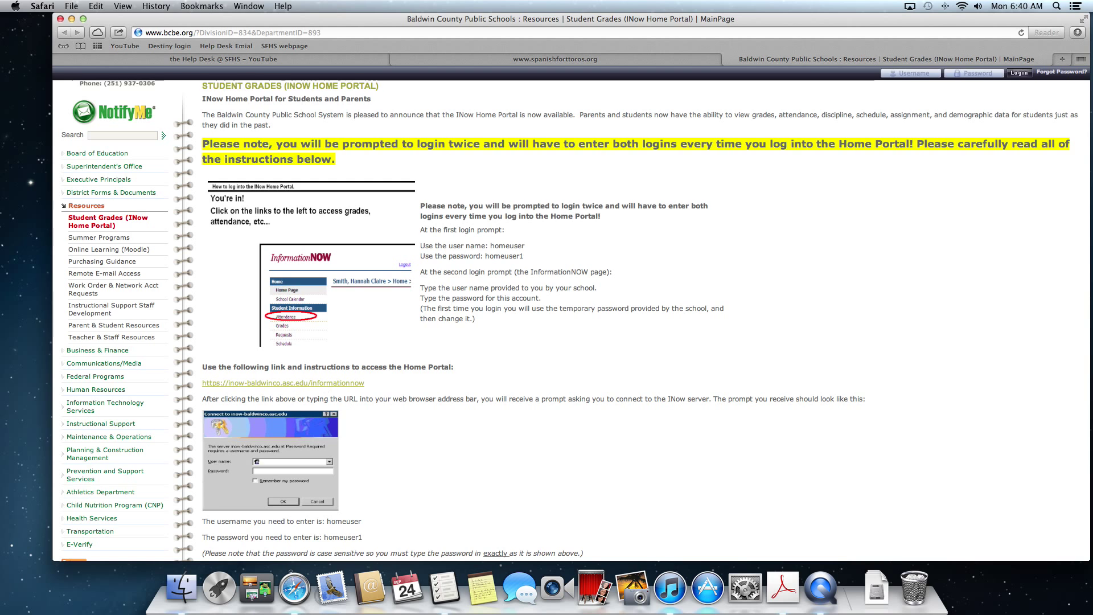
pyautogui.click(283, 383)
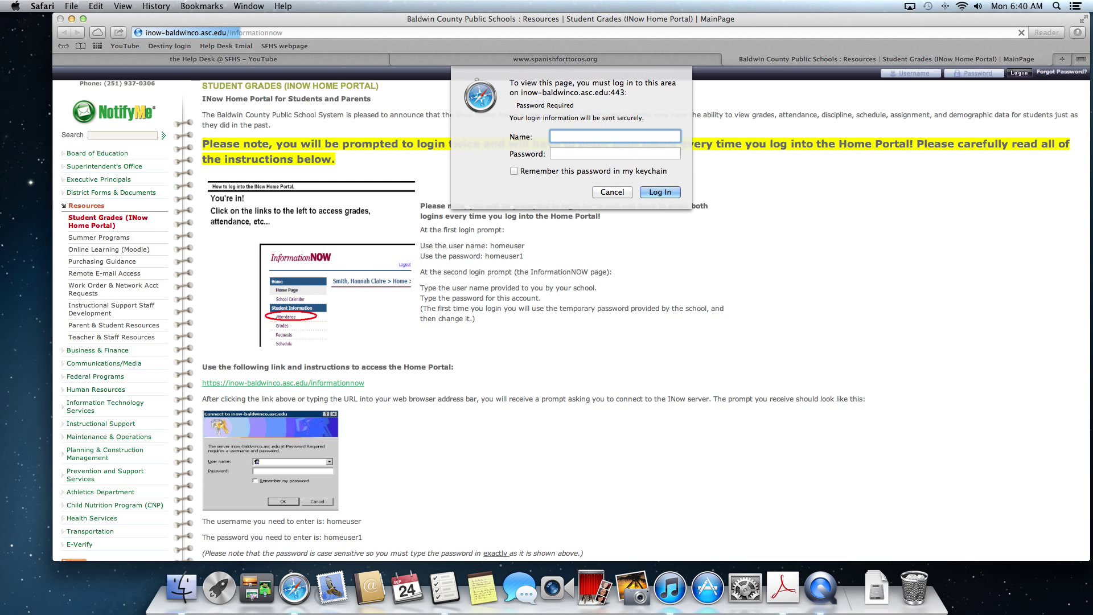
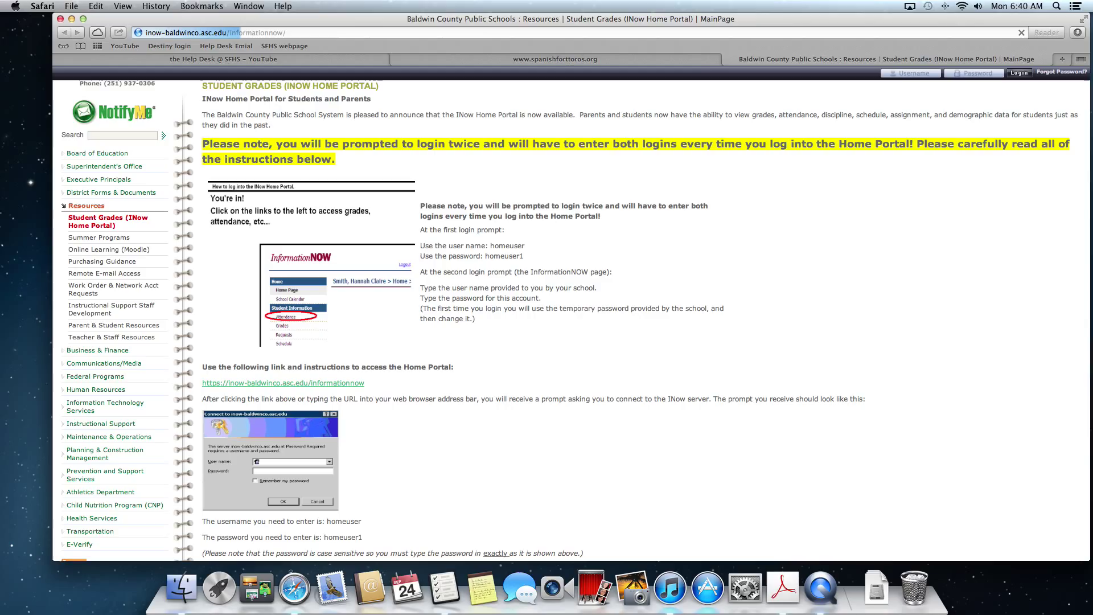
pyautogui.click(283, 383)
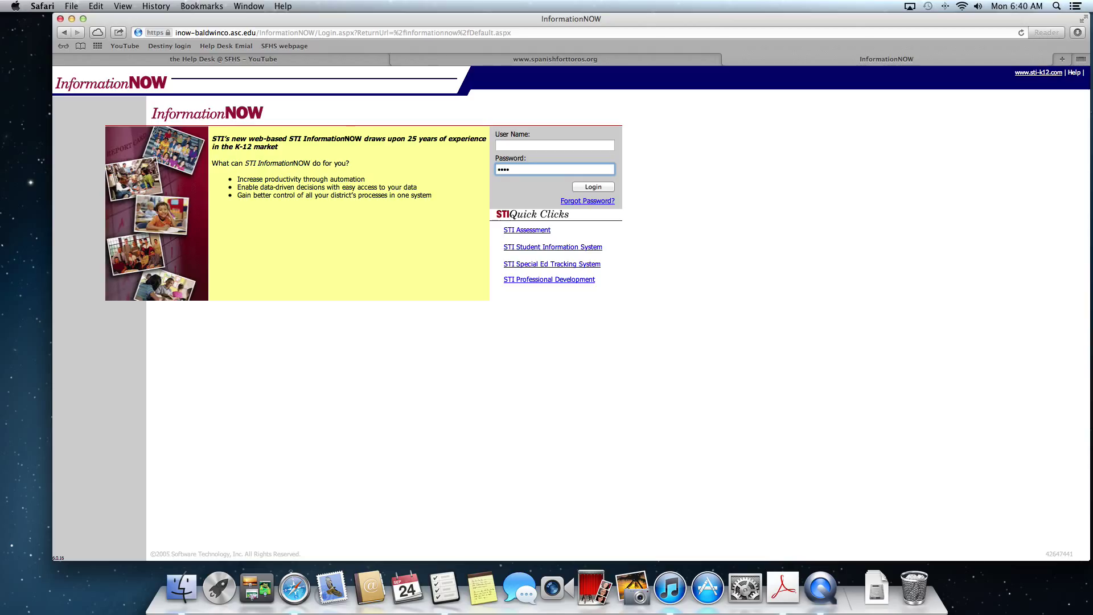
# Enter the student's password and the user name 'jdoe' on the InformationNOW login form
pyautogui.write('••••')
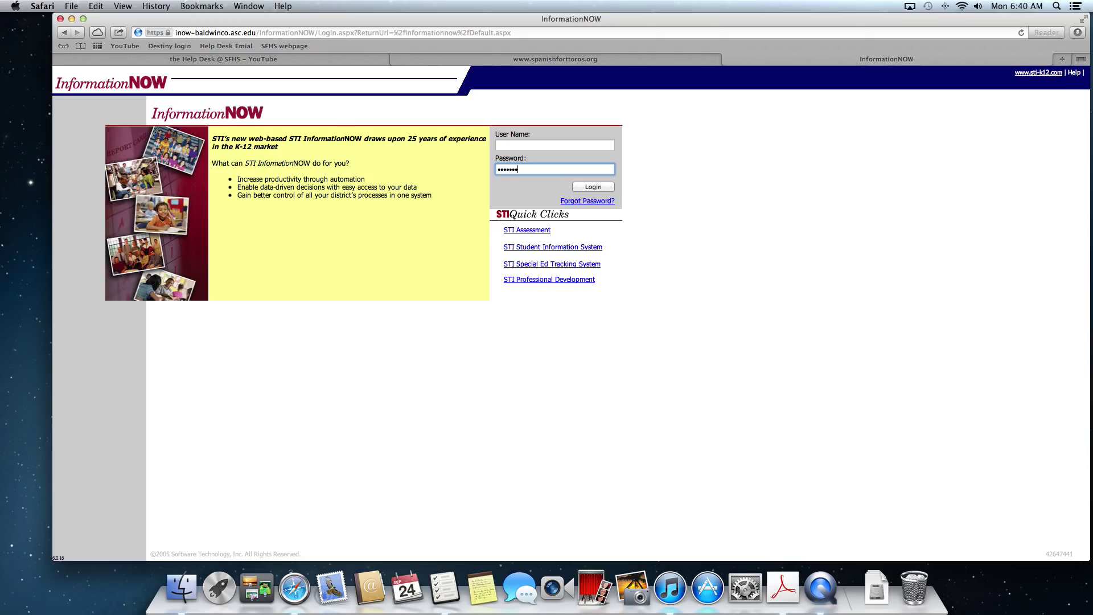
pyautogui.click(554, 144)
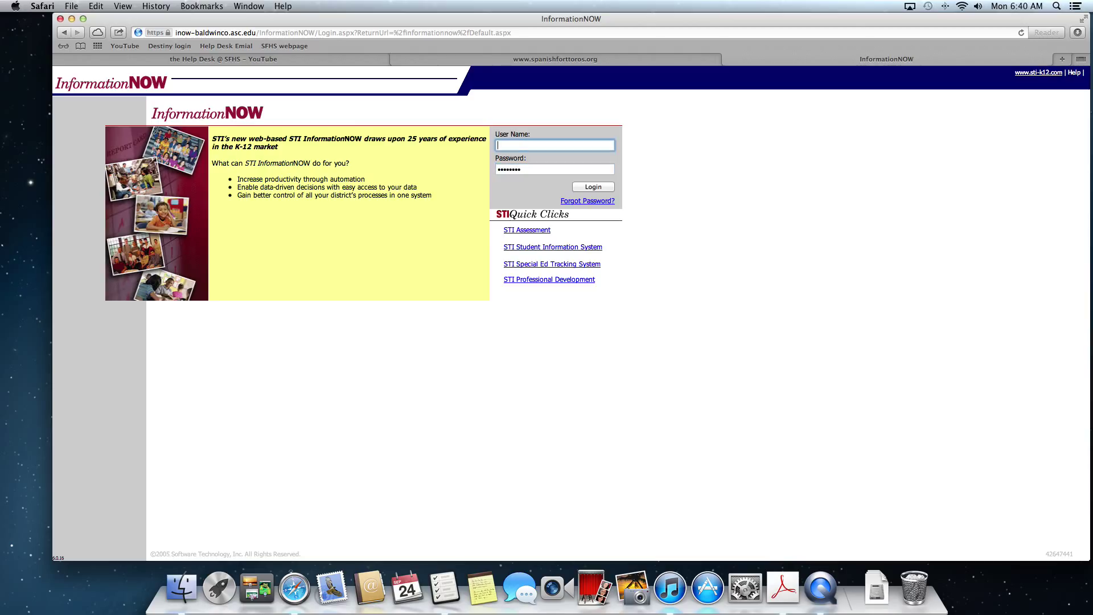
pyautogui.write('j')
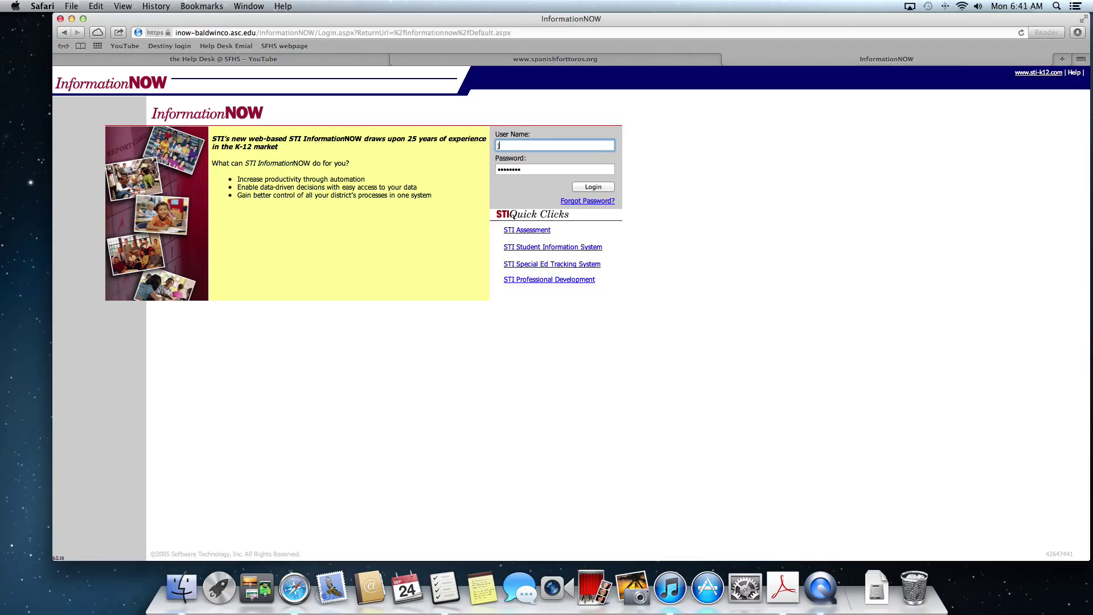
pyautogui.write('doe')
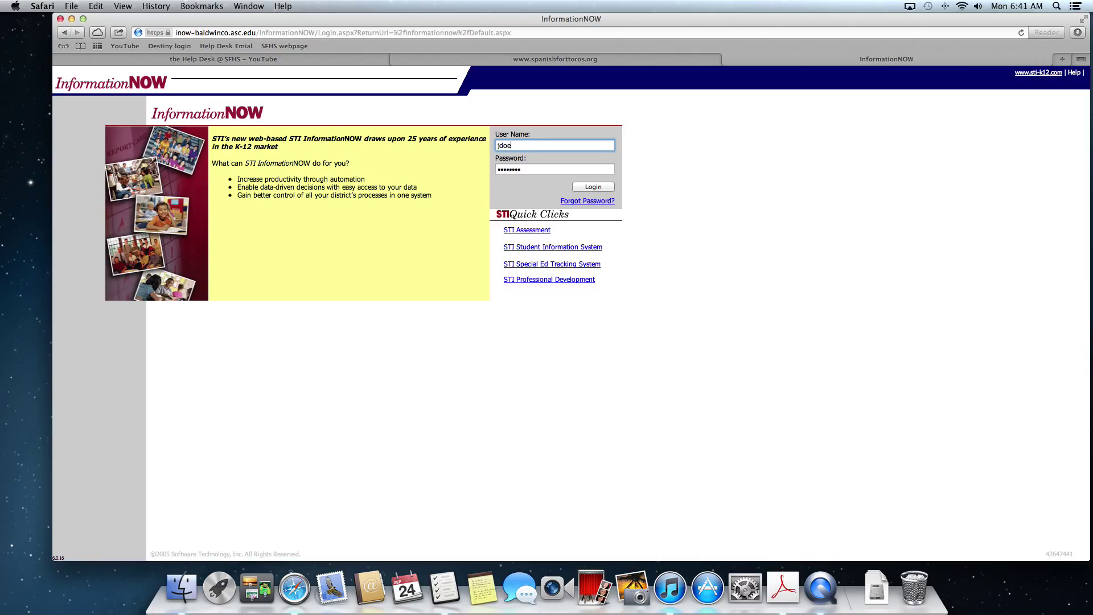